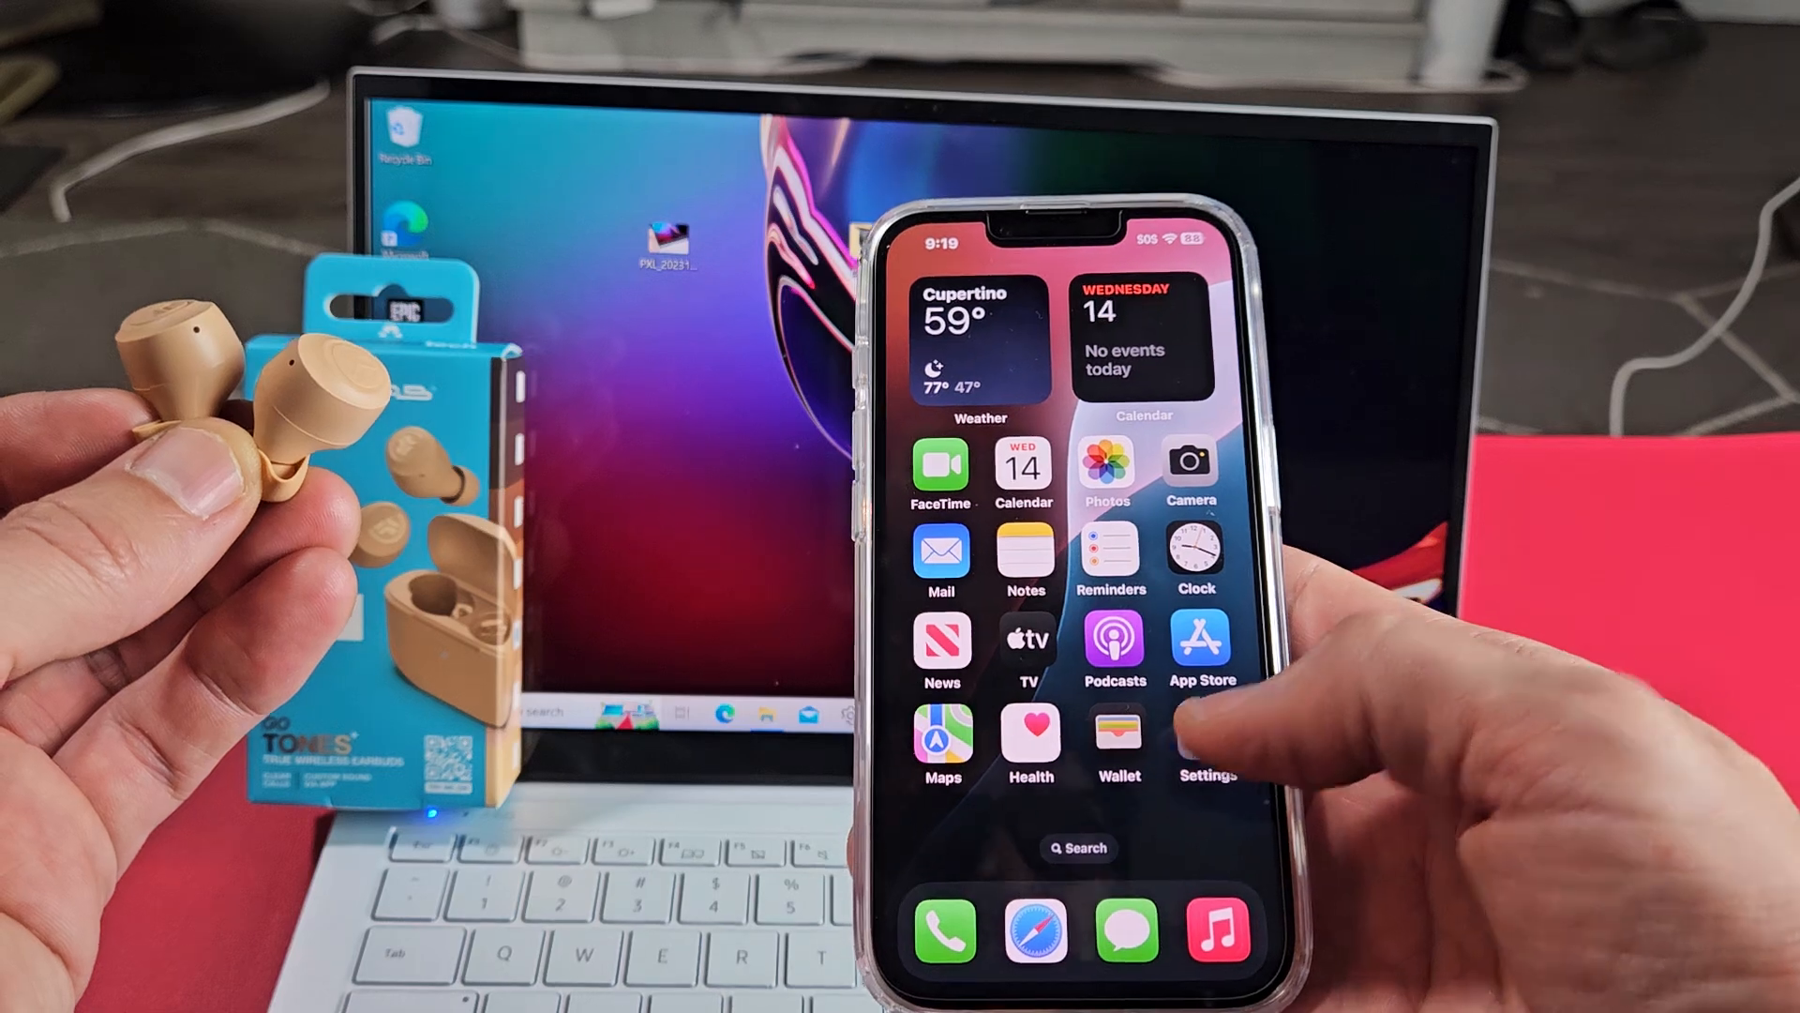
Launch the iPhone Settings app from the home screen
click(1204, 743)
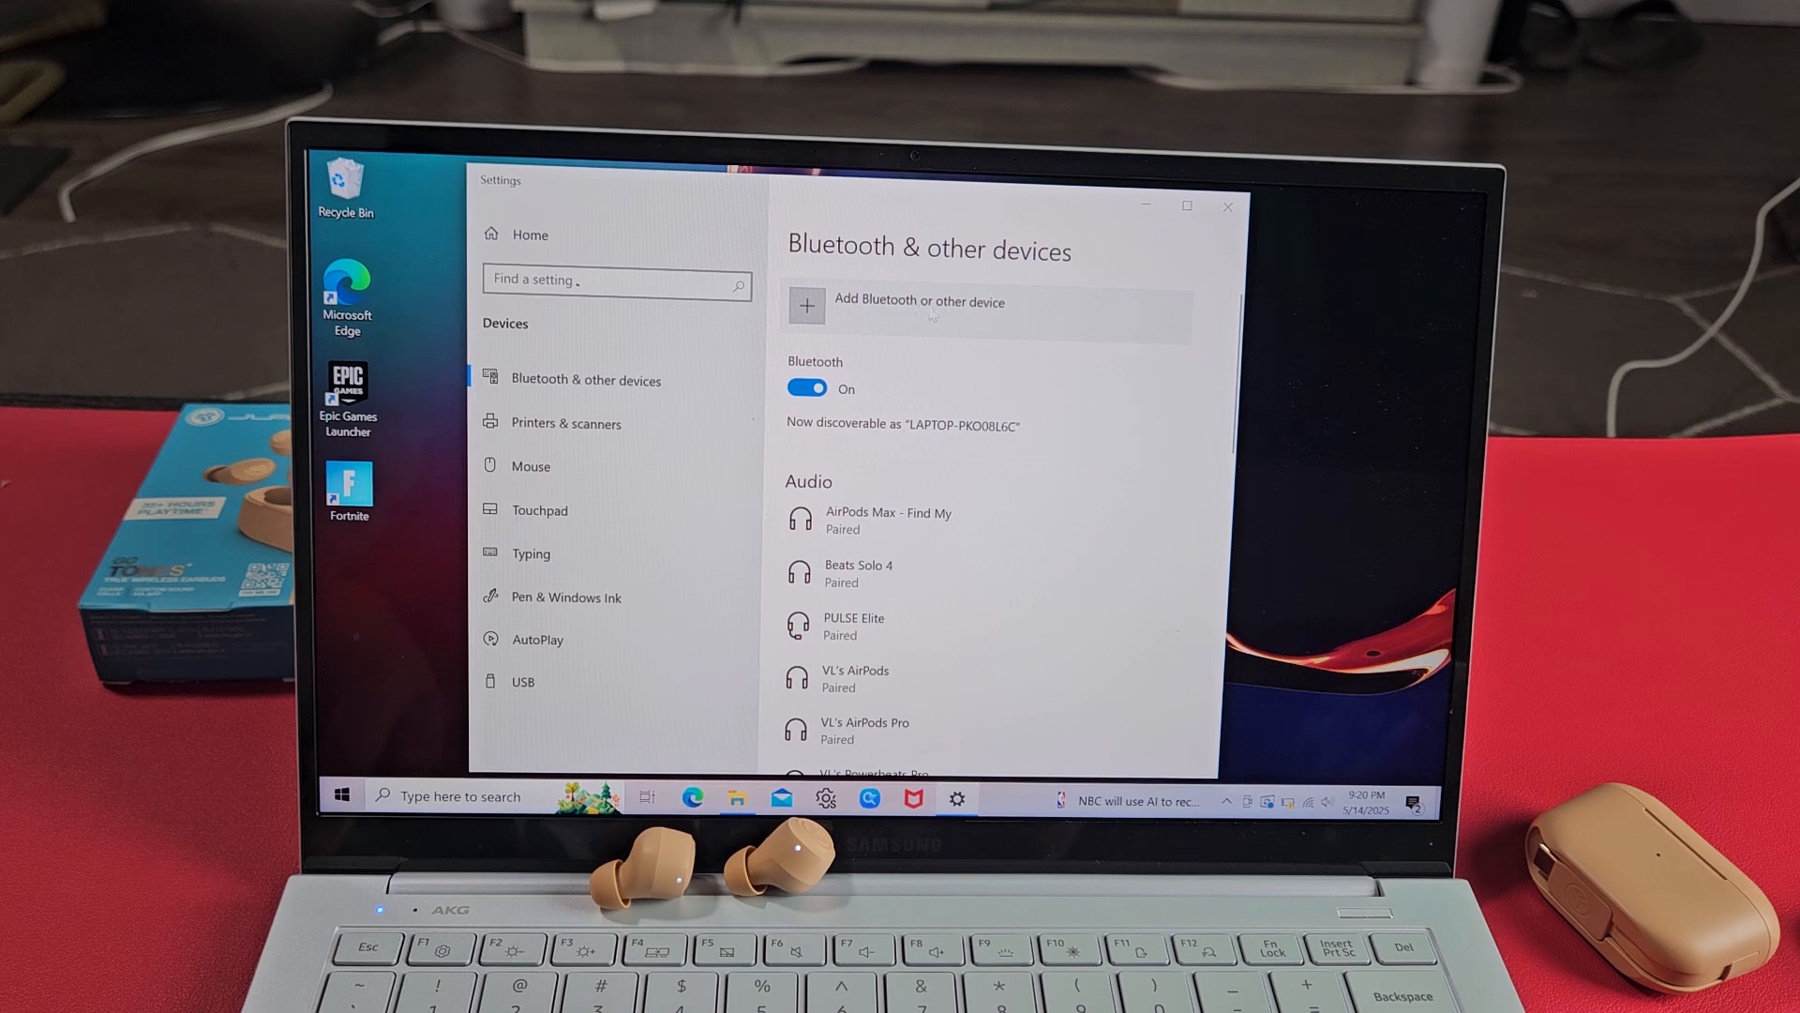
Add a new Bluetooth device to list nearby discoverable devices
click(935, 306)
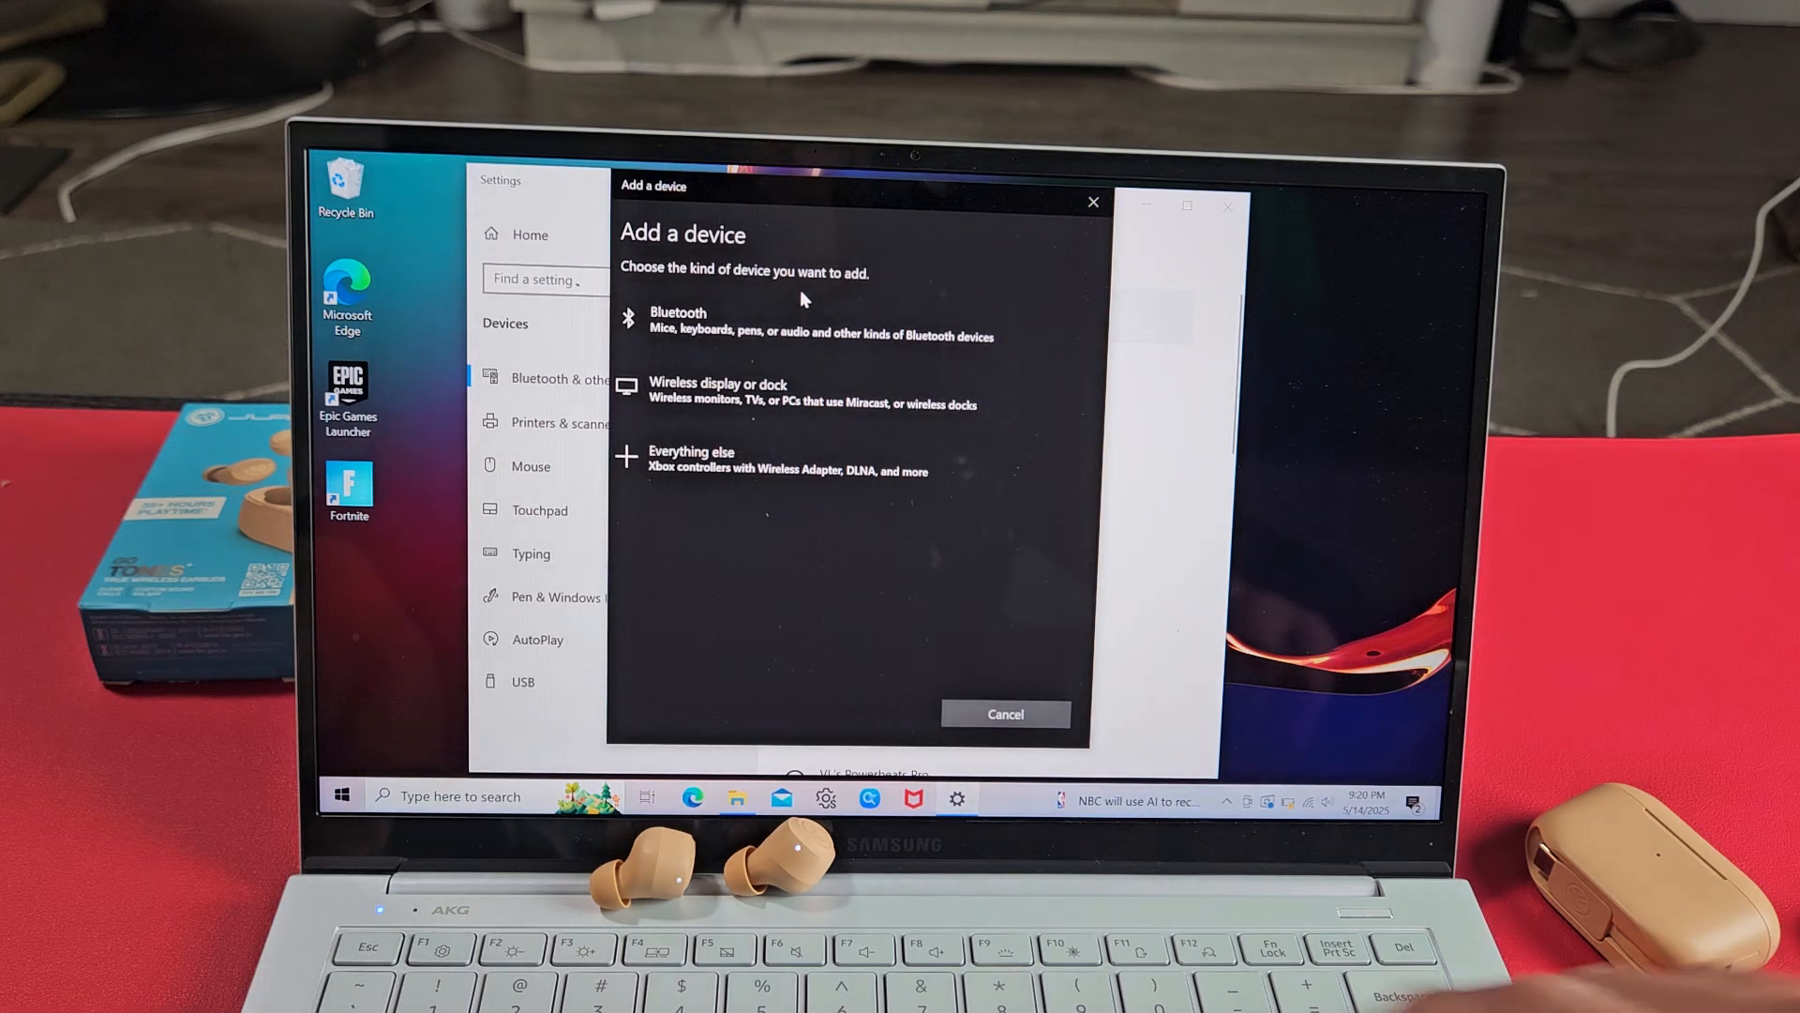
mouse_move(723, 336)
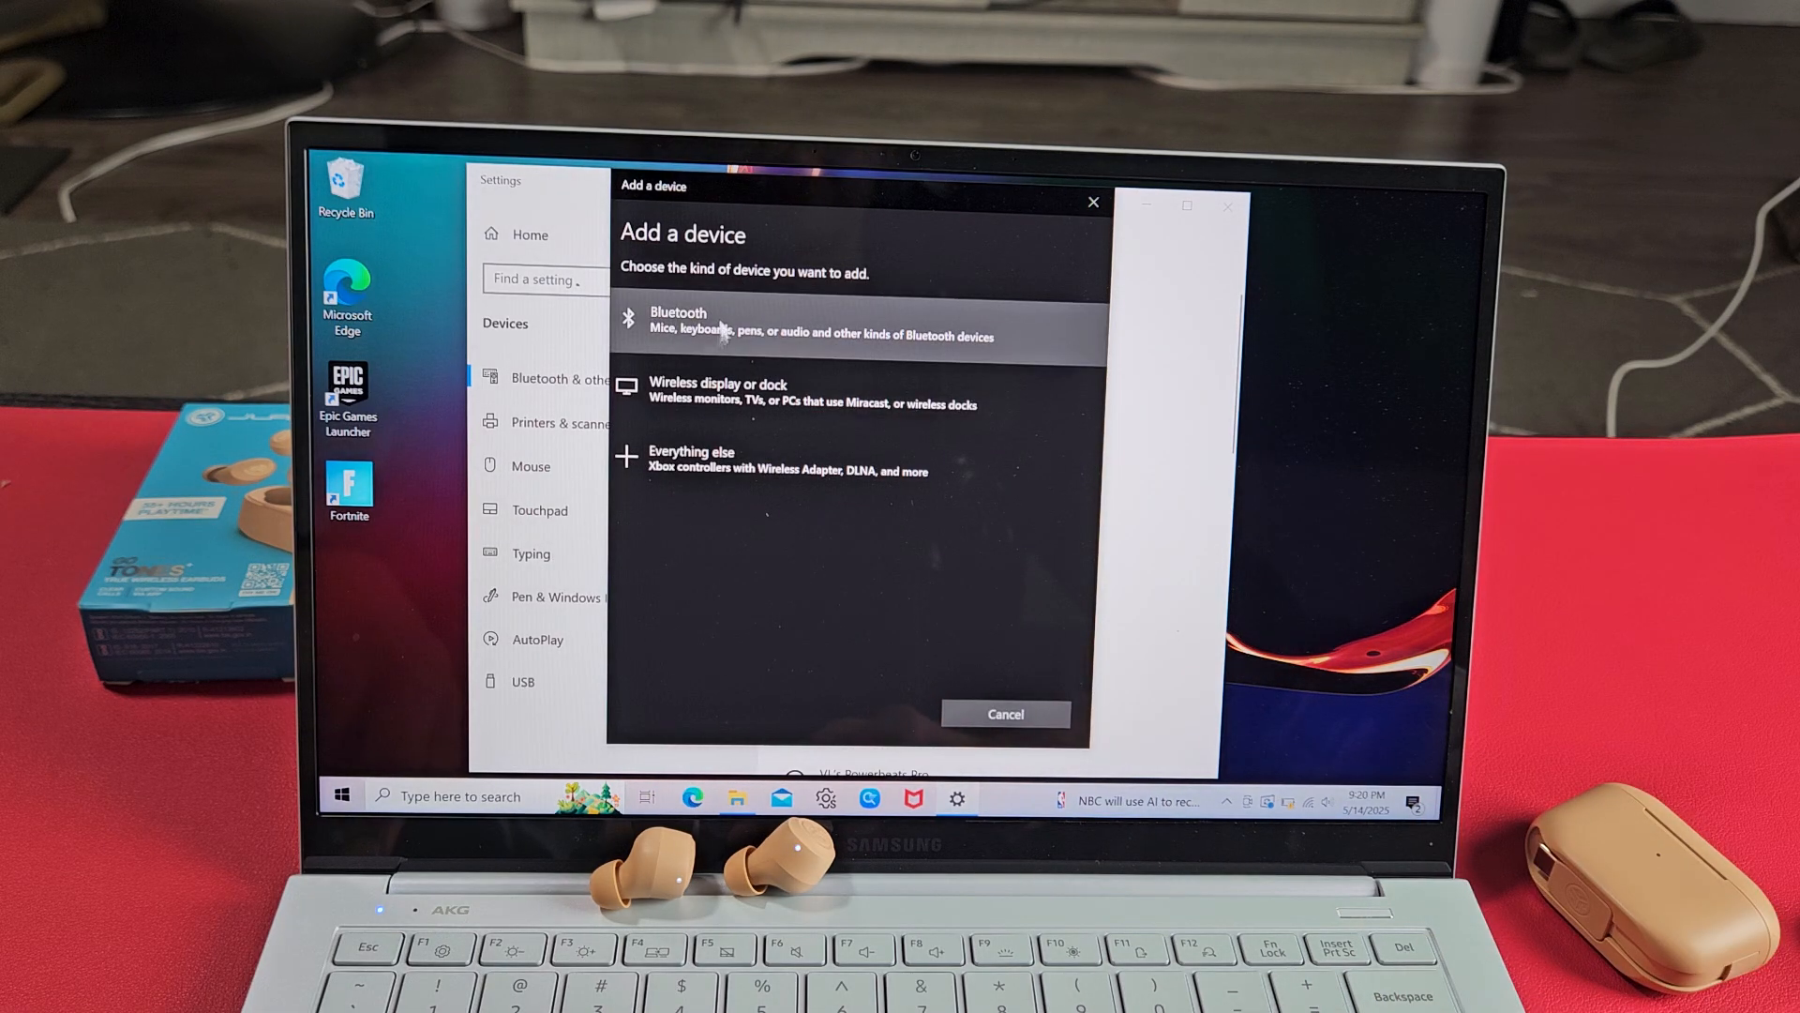
click(723, 323)
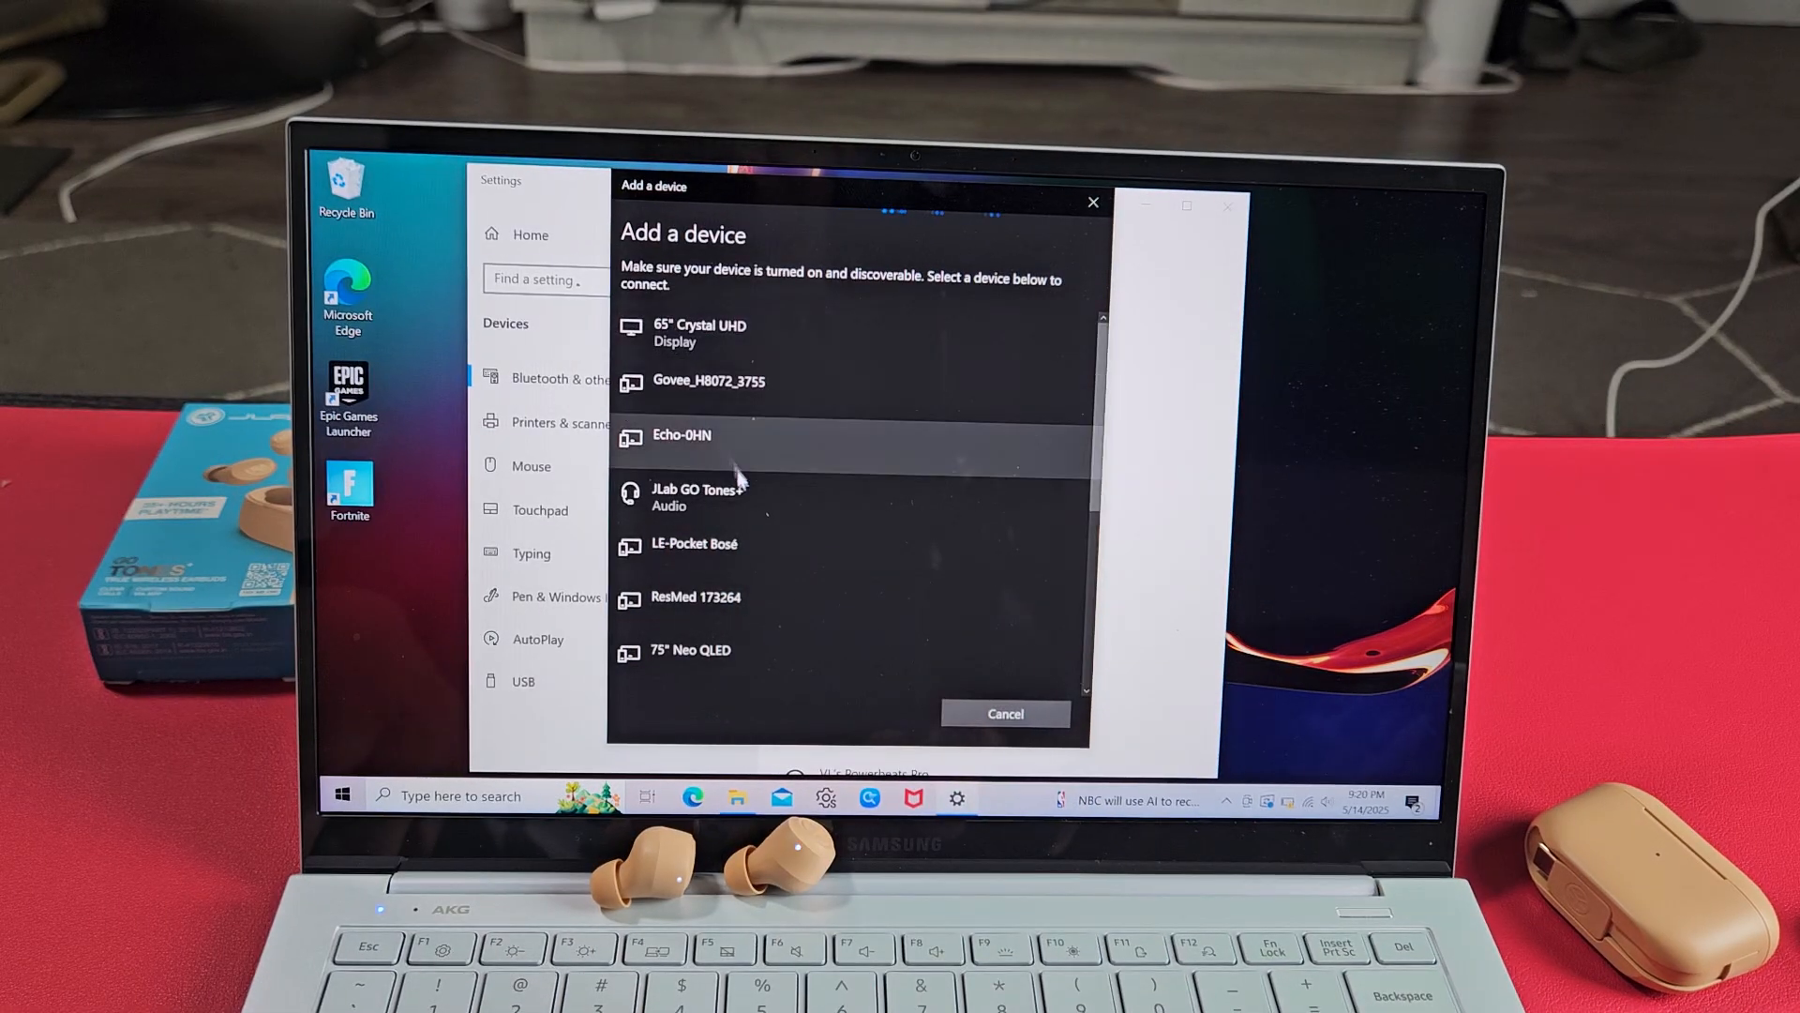
Pair JLab GO Tones+ and confirm it shows connected for voice and music under Audio
click(725, 497)
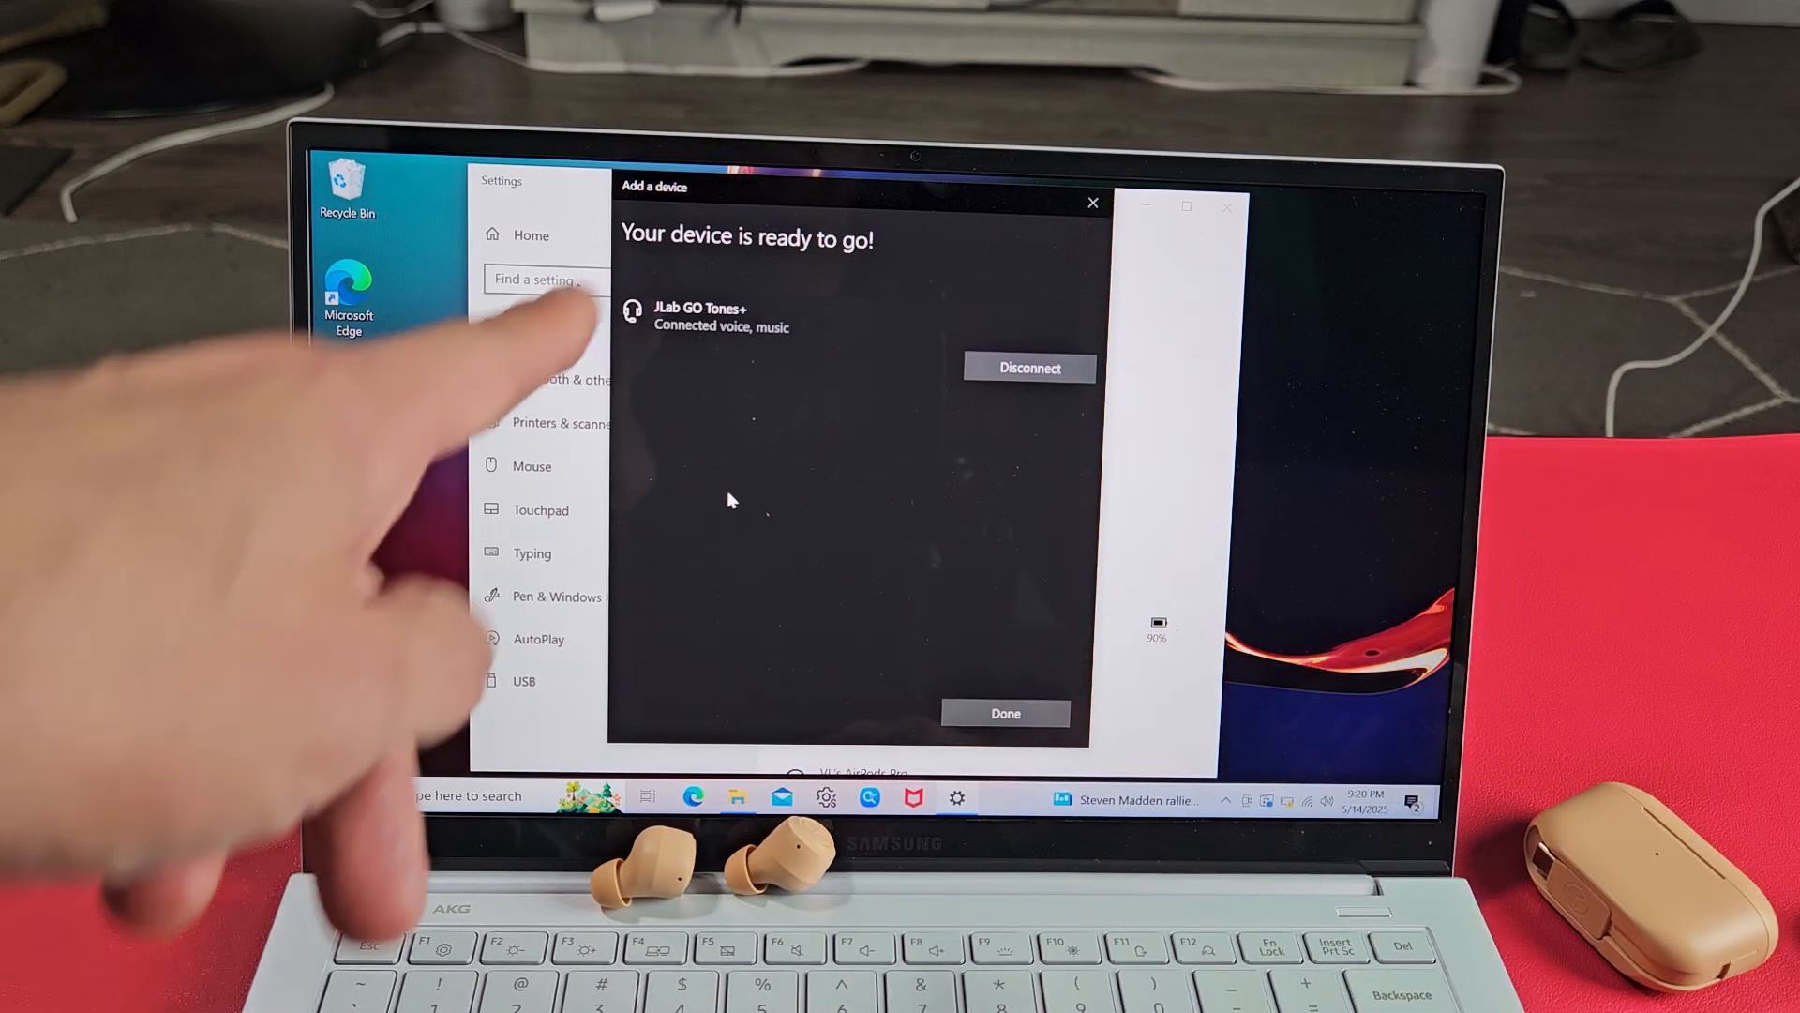
click(1006, 713)
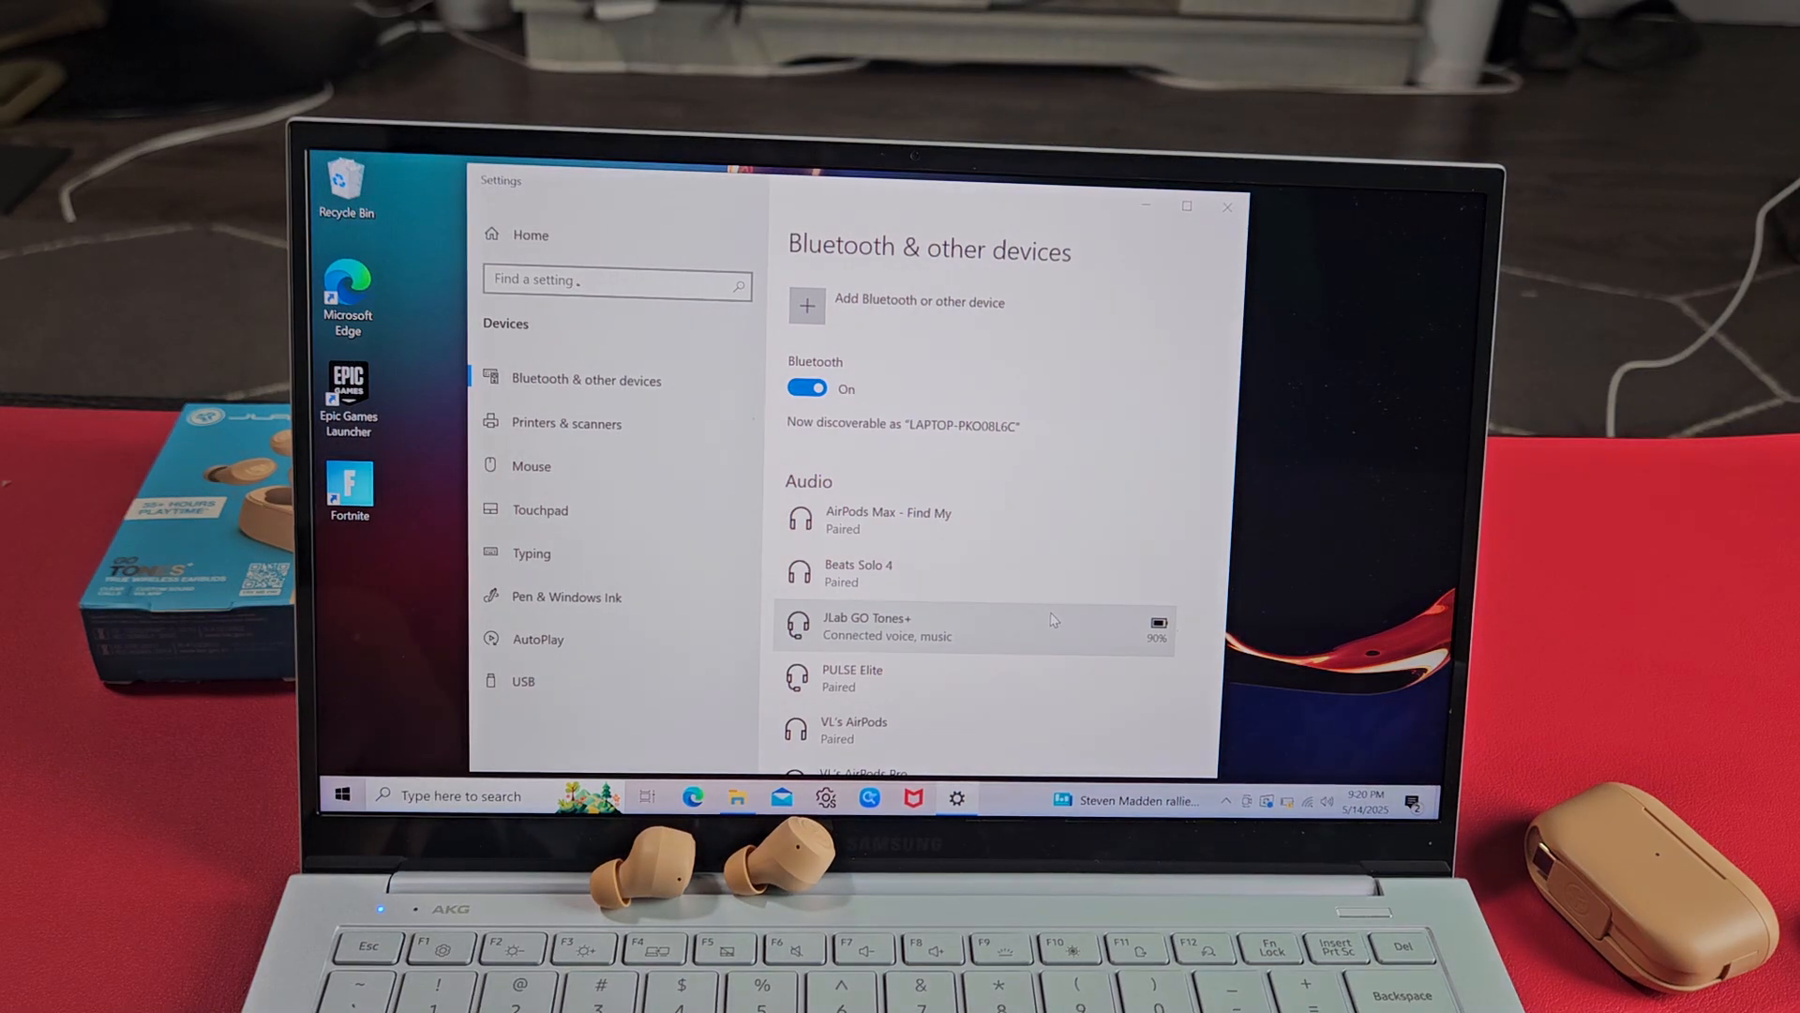
scroll(down, 3)
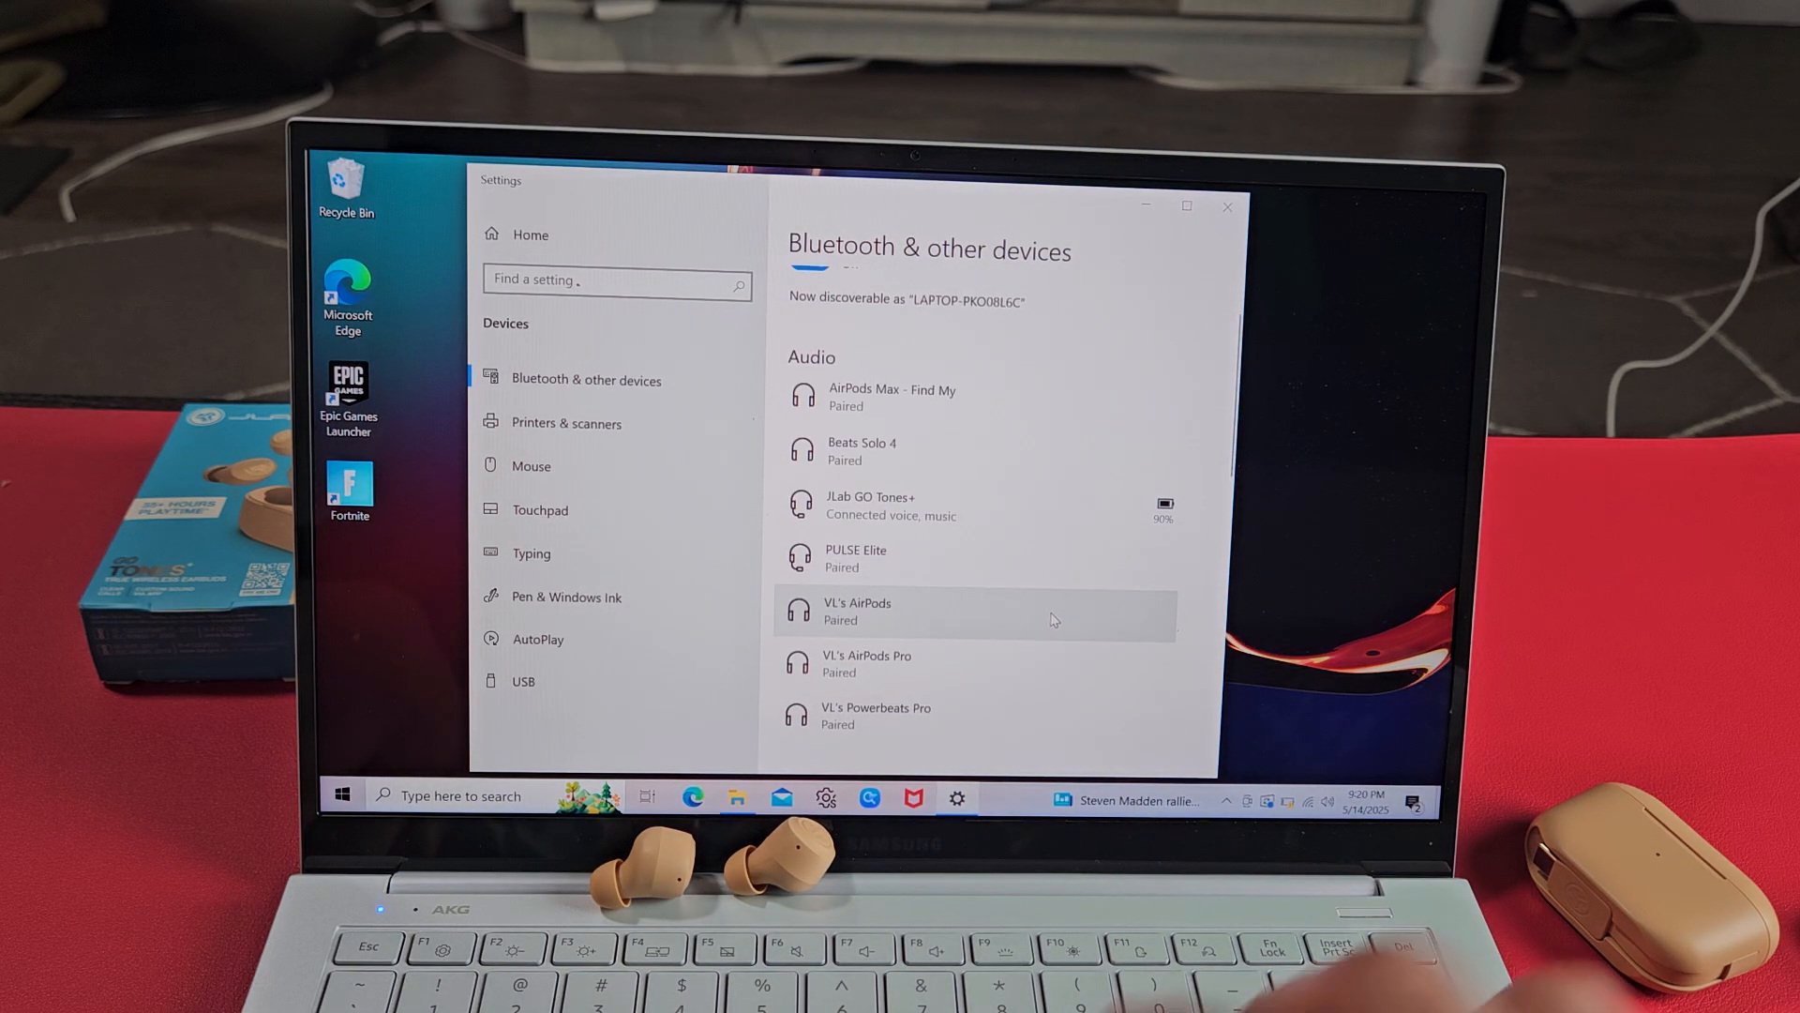